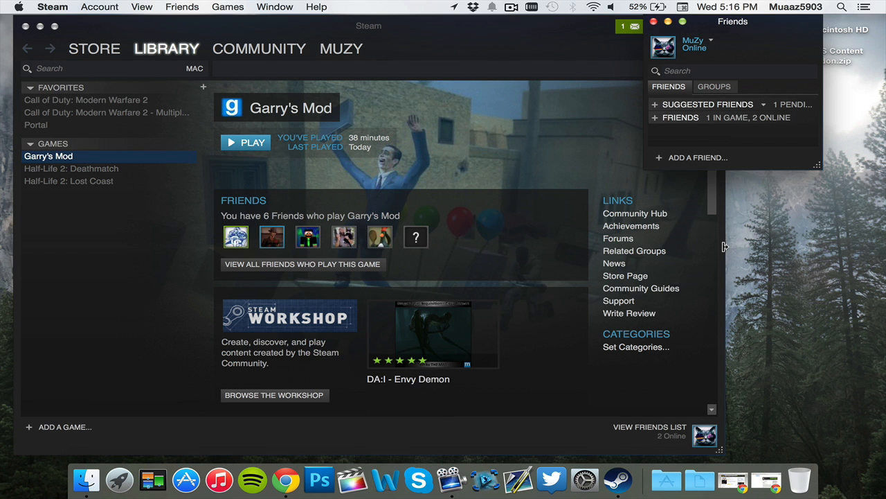
mouse_move(767, 481)
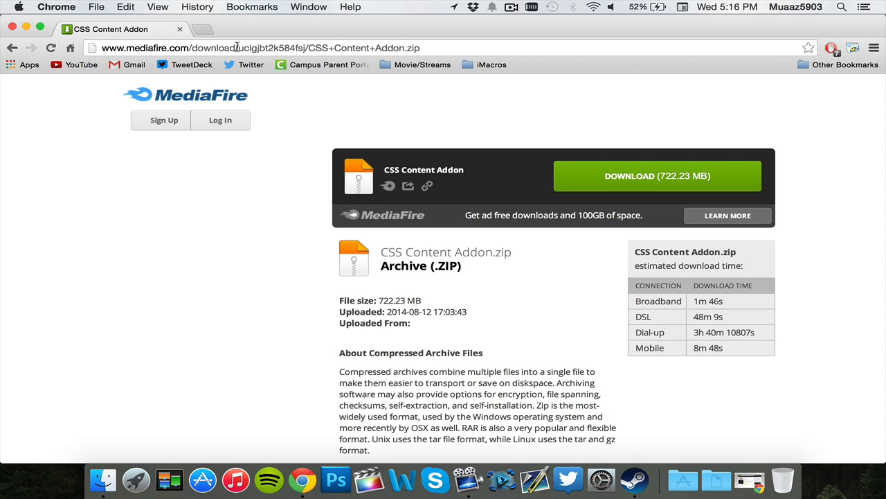
Step: Start the CSS Content Addon zip download on MediaFire, then cancel the duplicate save
left_click(656, 176)
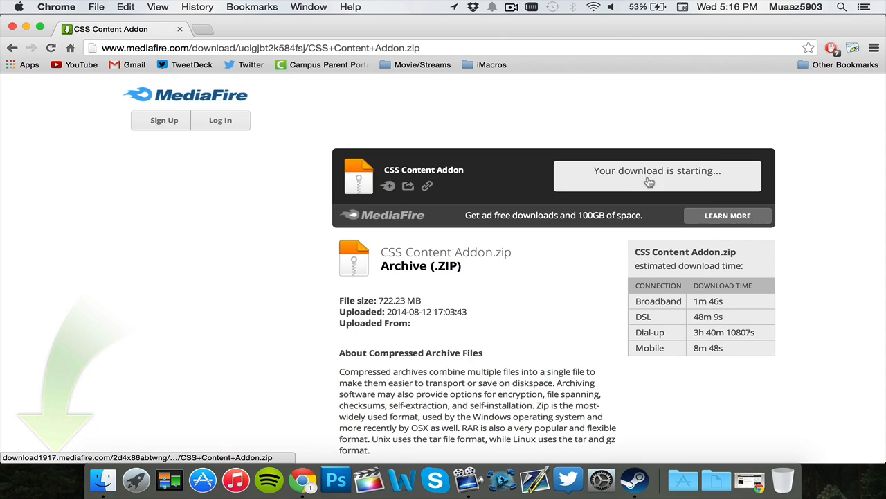
left_click(656, 175)
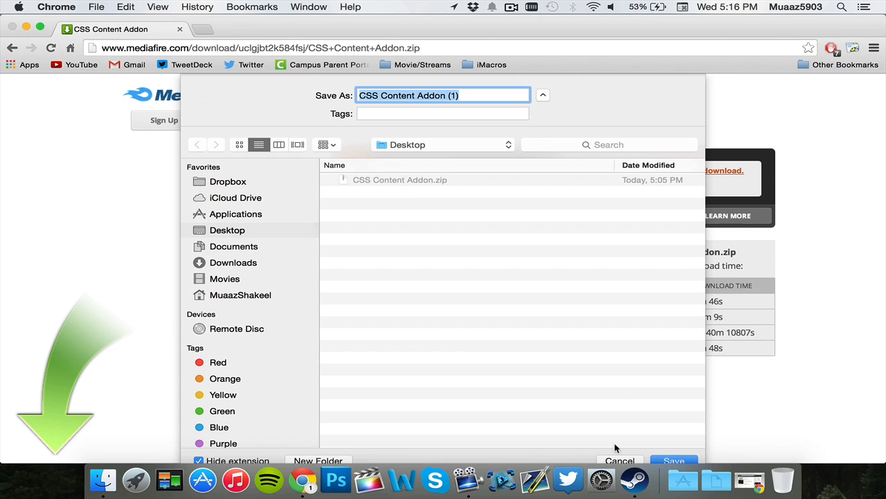
left_click(619, 460)
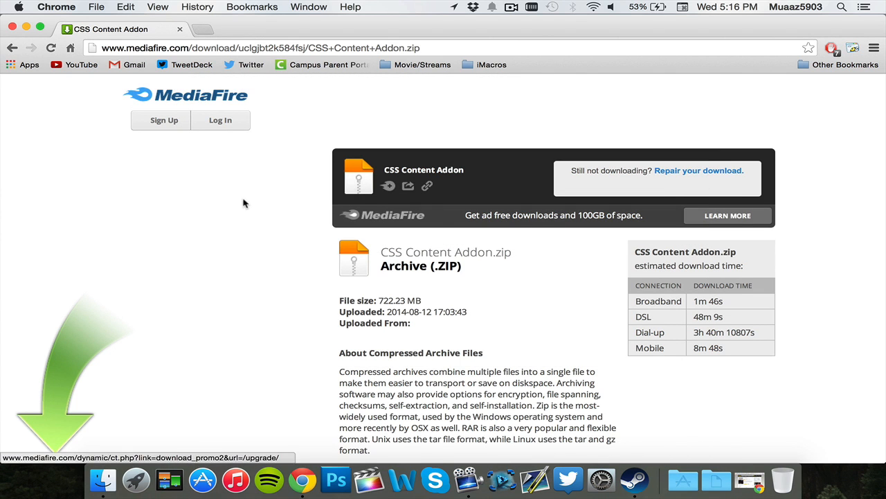
mouse_move(385, 303)
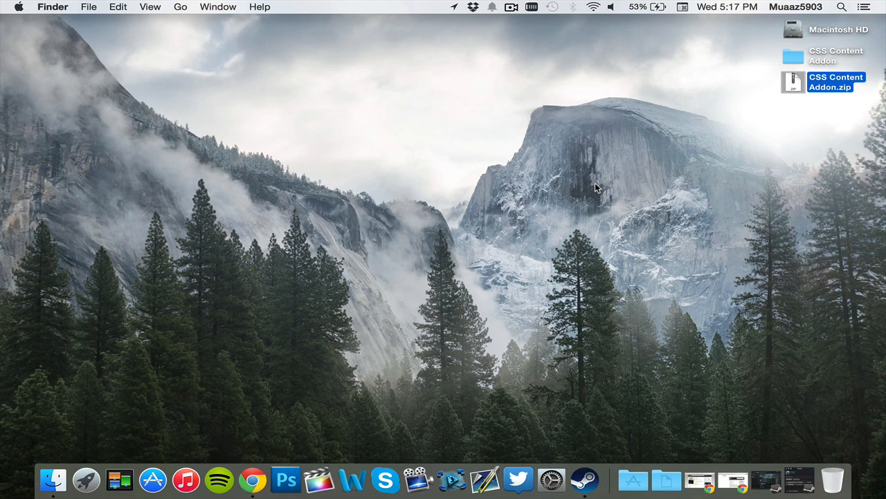
mouse_move(600, 141)
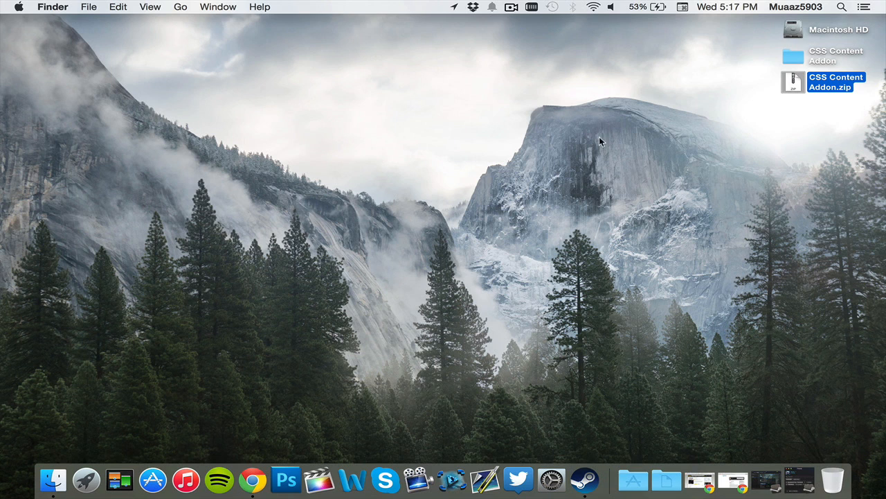
mouse_move(789, 55)
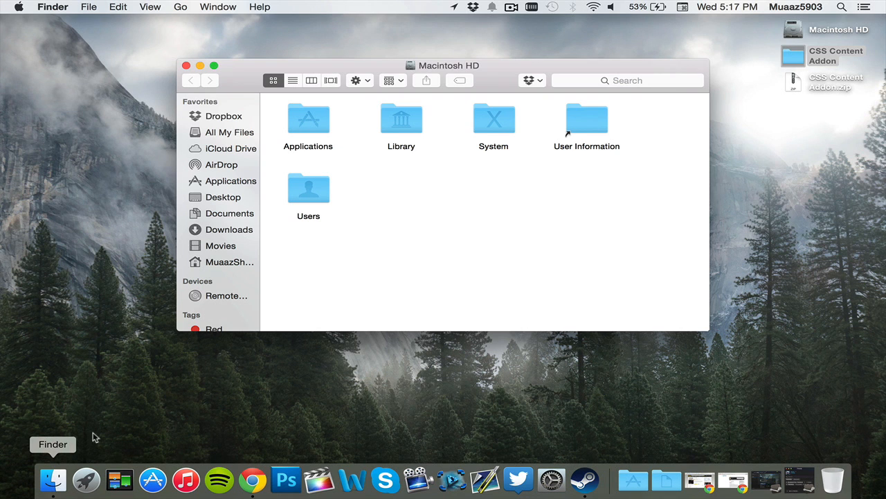
Step: Jump to the user Library folder from Finder's Go menu
left_click(180, 7)
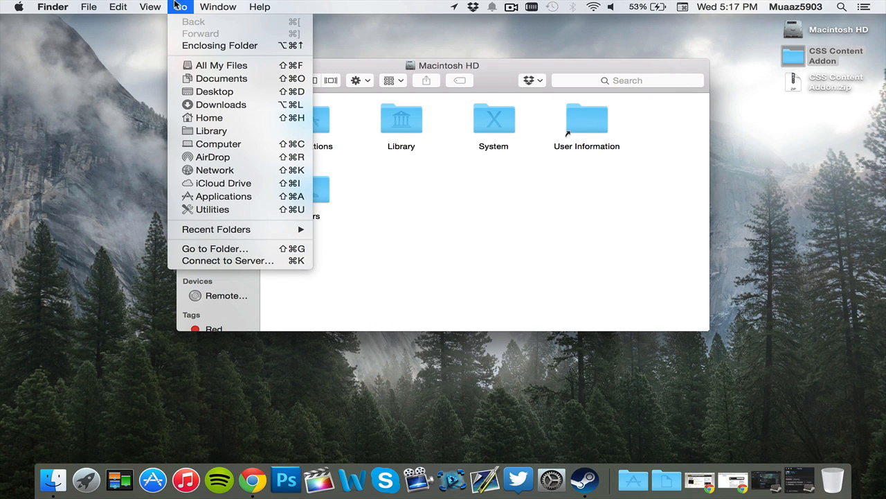
mouse_move(212, 131)
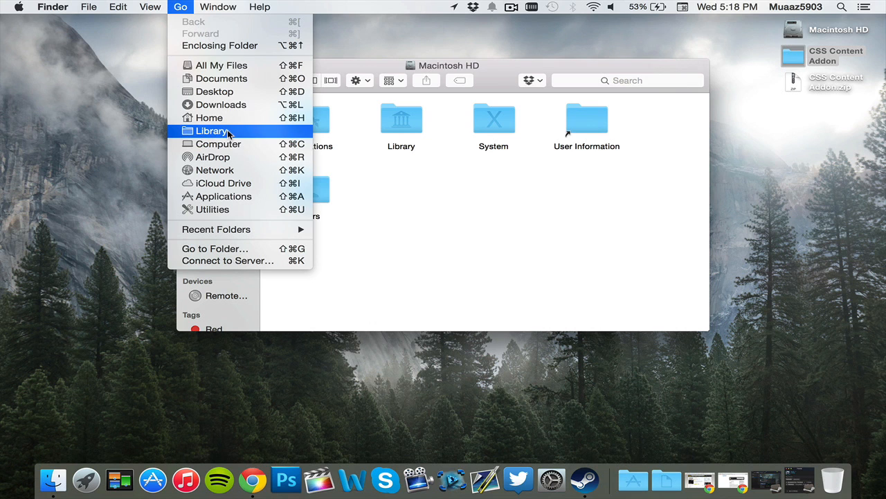
left_click(212, 131)
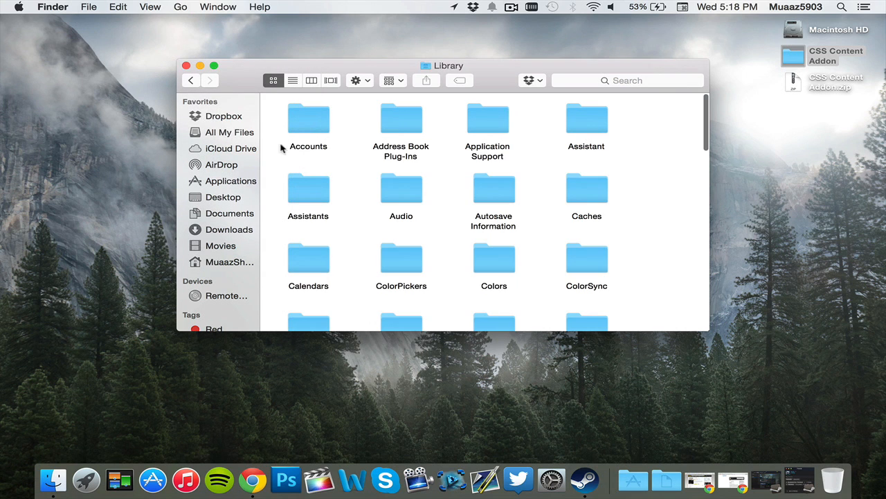
Step: In list view, drill through Application Support, Steam, SteamApps, GarrysMod, garrysmod to addons
left_click(293, 80)
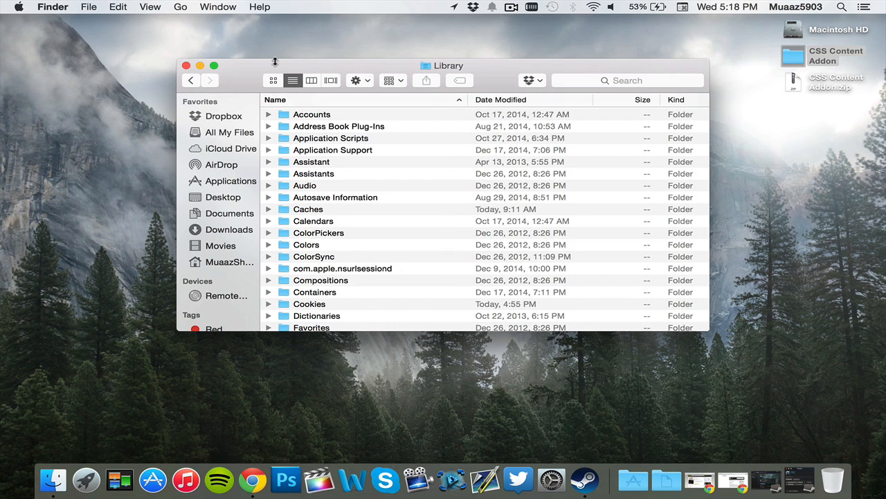
double_click(333, 149)
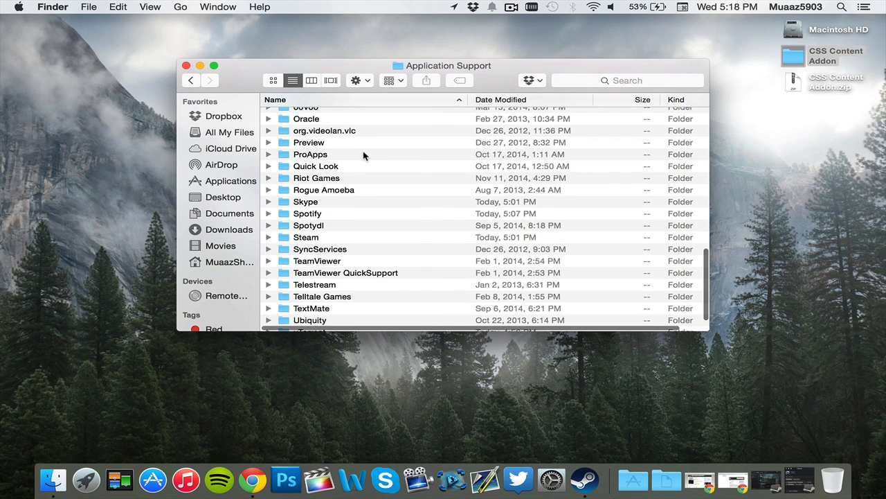
scroll("down", 3)
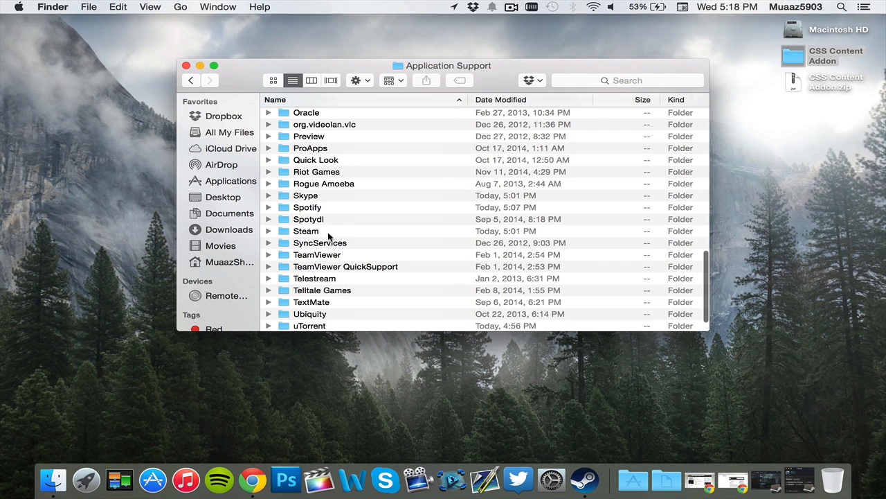
double_click(305, 230)
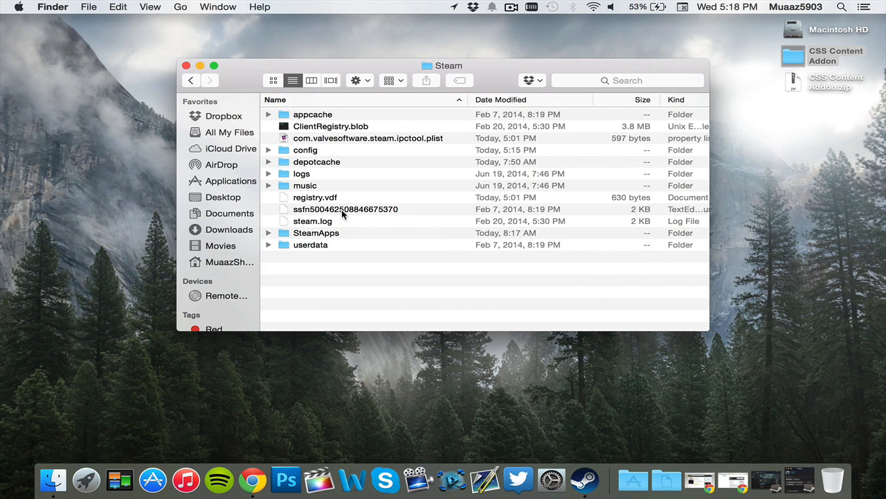
left_click(316, 232)
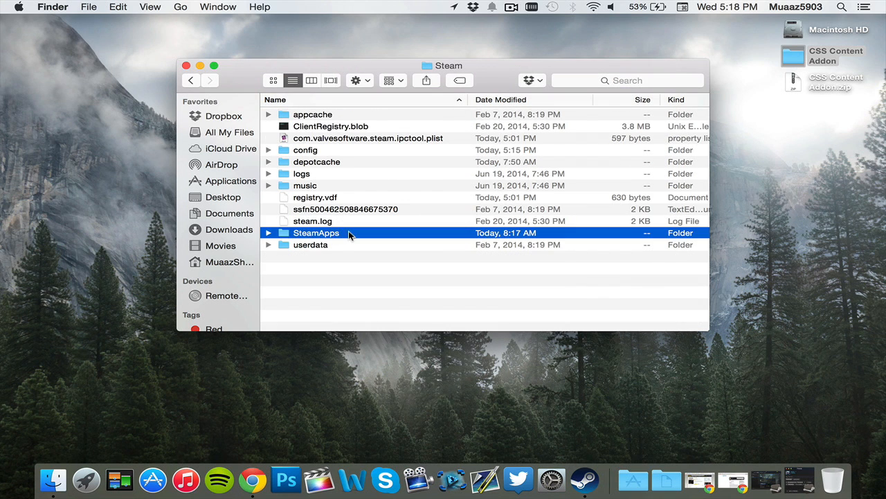
double_click(316, 232)
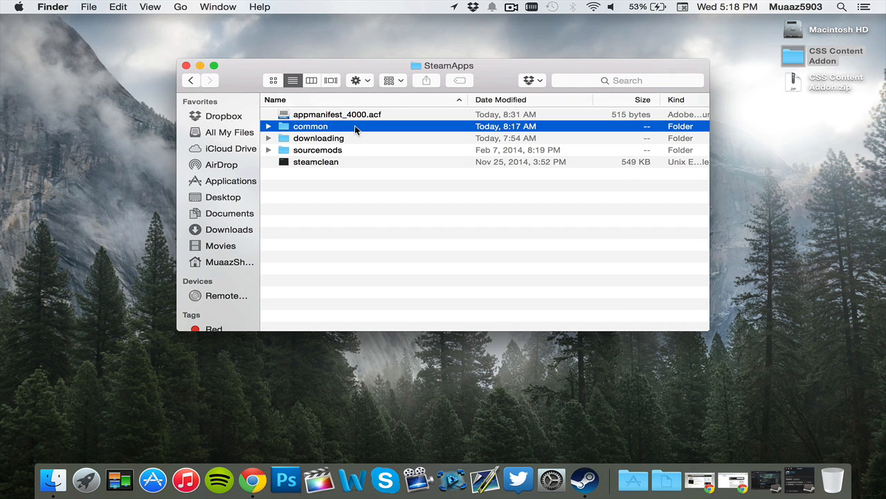
double_click(310, 126)
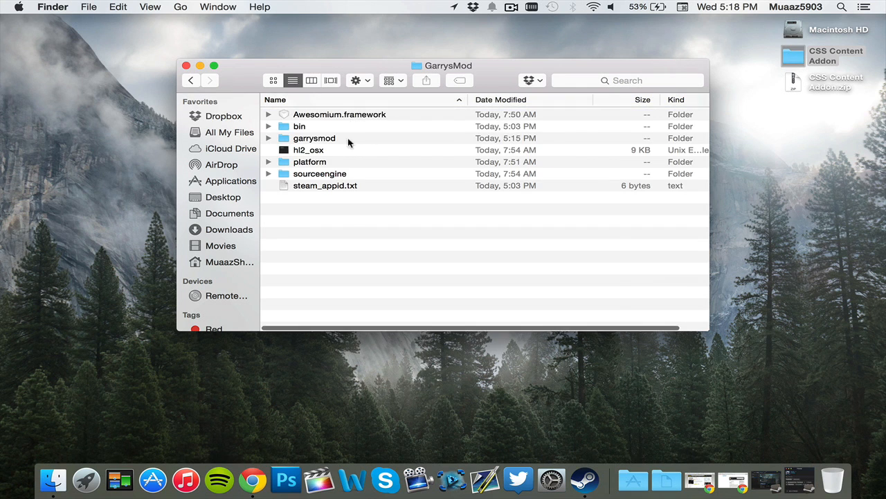
double_click(314, 138)
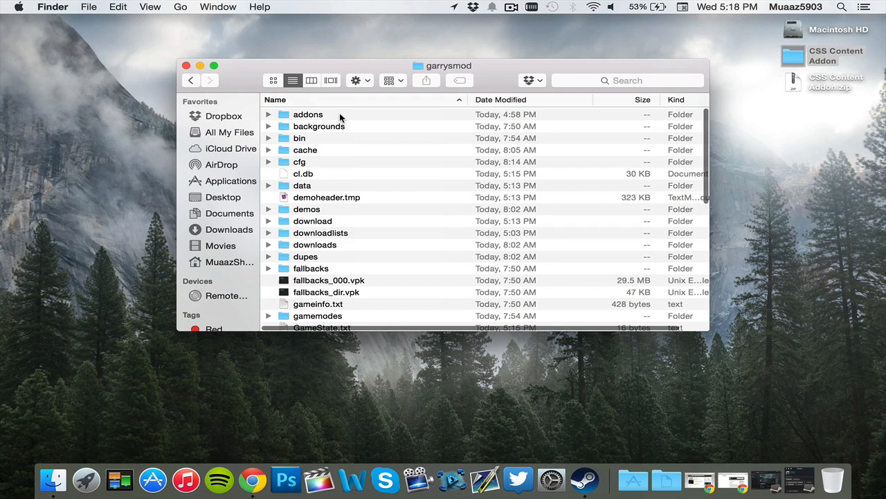
double_click(307, 114)
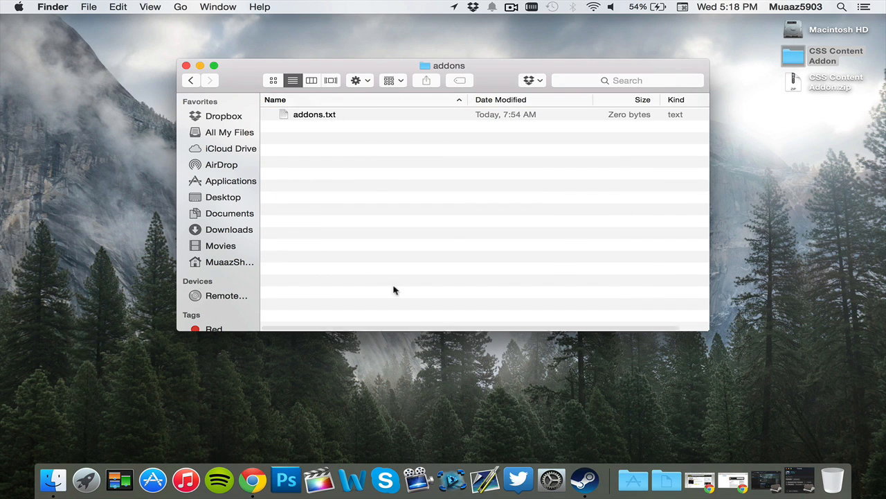
mouse_move(757, 67)
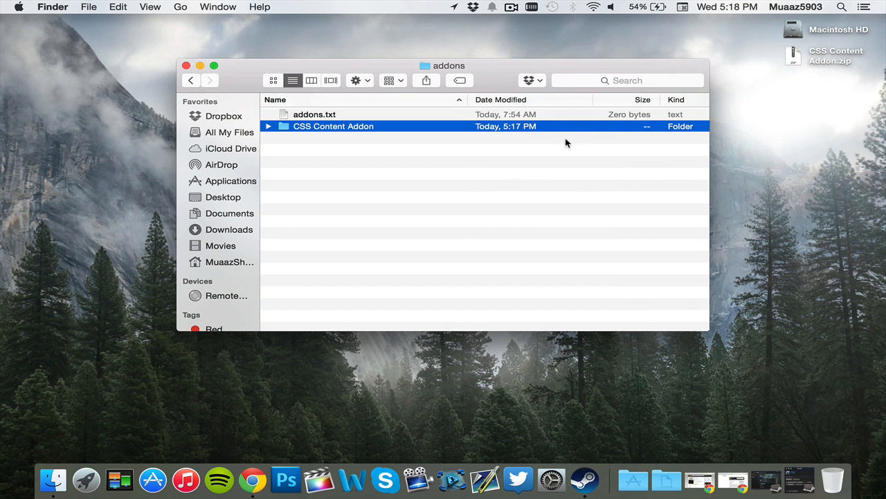
Step: Reposition the addons window and bring the CSS Content Addon folder into it
left_click_drag(448, 65, 457, 40)
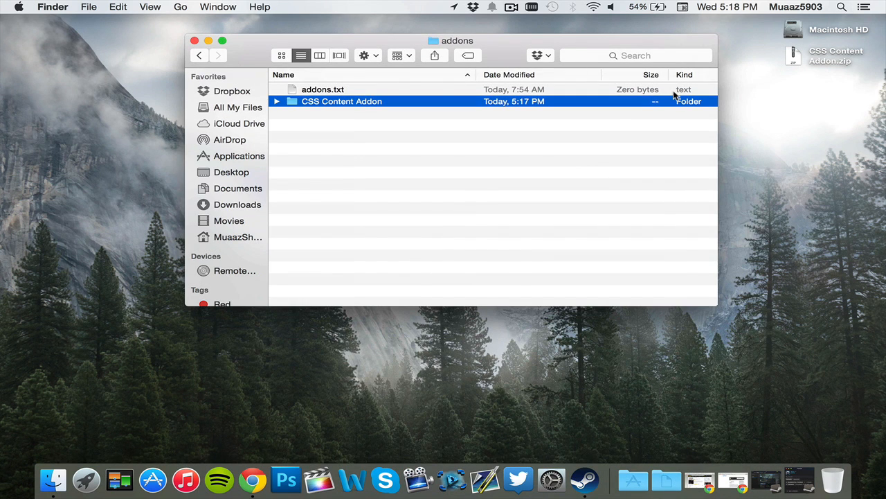
mouse_move(200, 56)
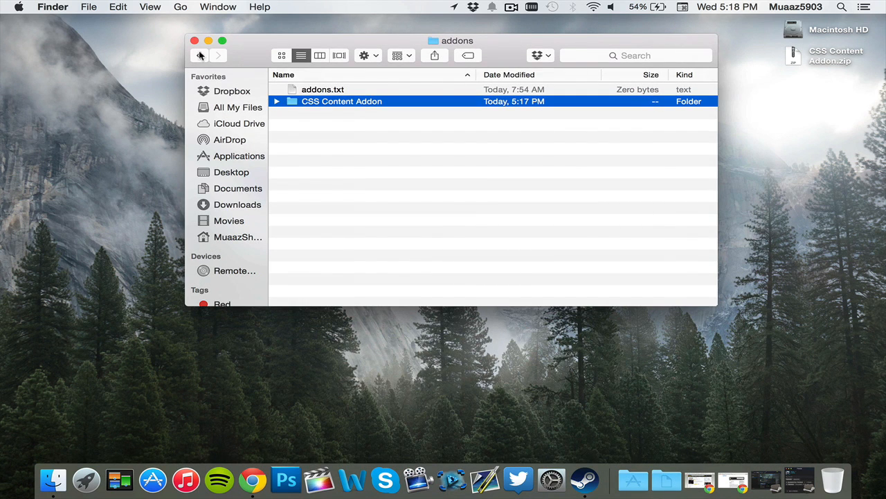
left_click(194, 40)
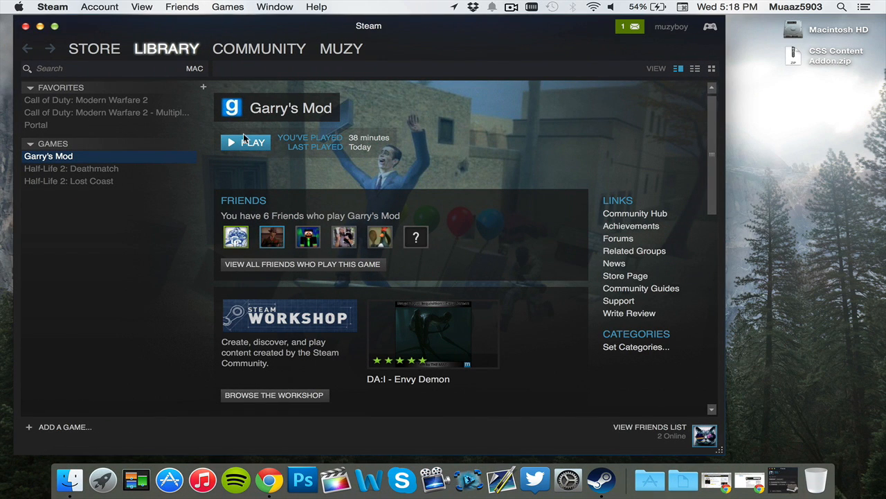
mouse_move(246, 137)
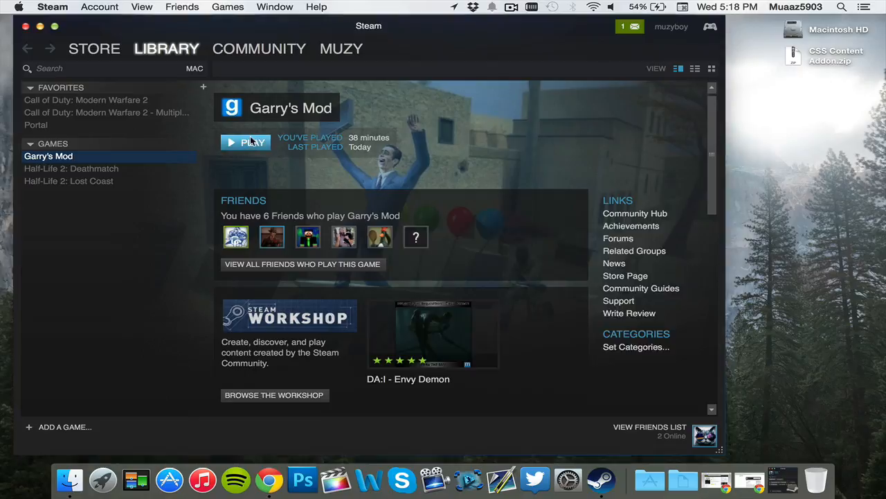
Step: Press PLAY on Garry's Mod's Steam library page
left_click(246, 142)
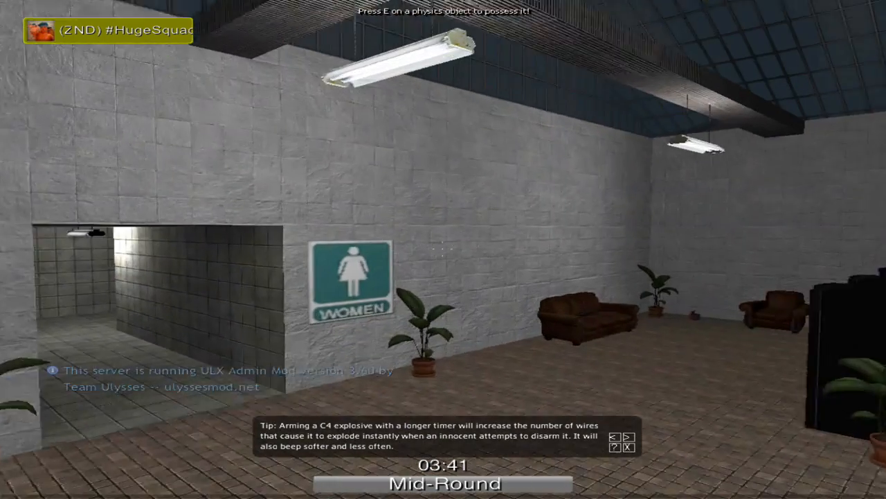
mouse_move(443, 249)
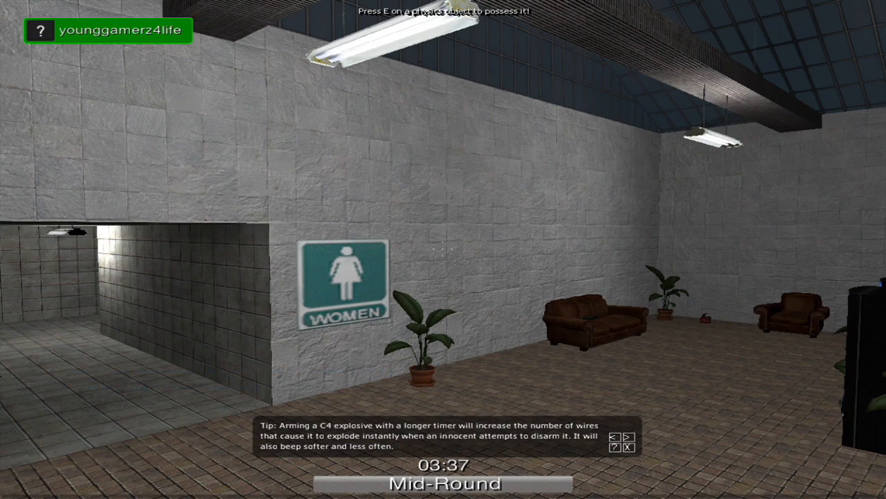
mouse_move(443, 249)
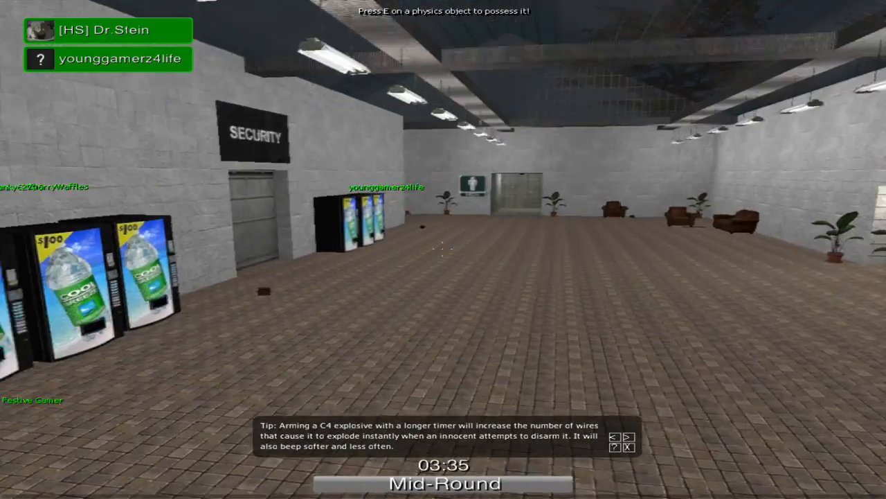